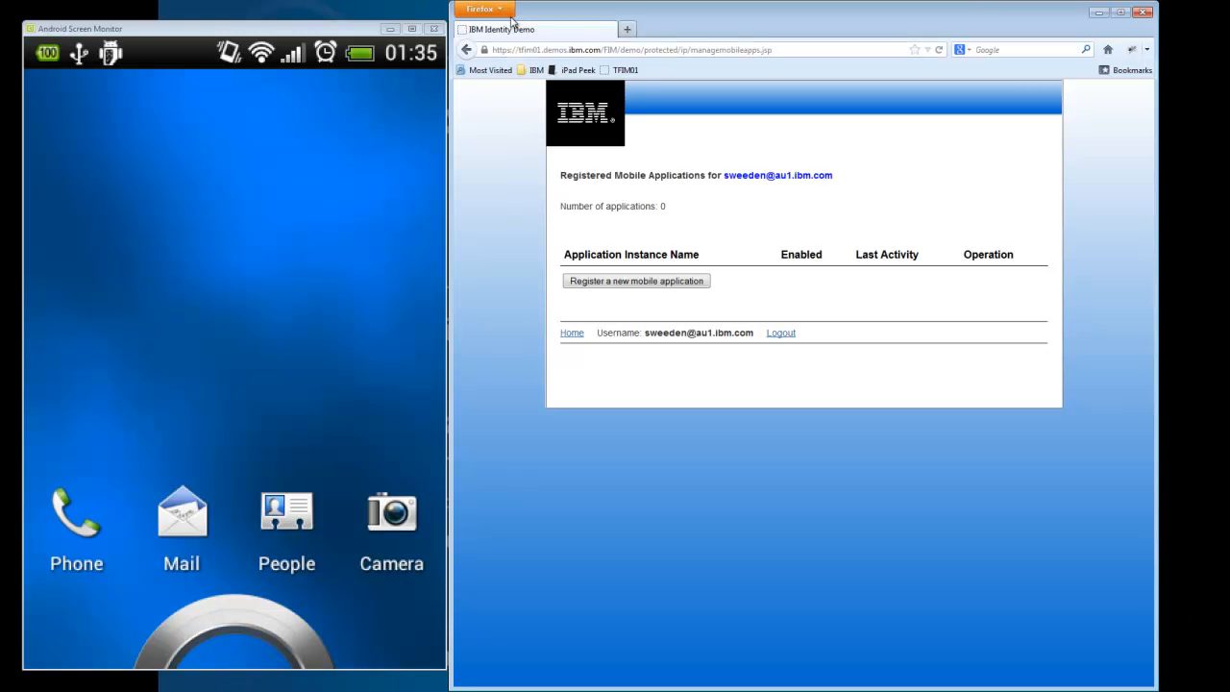
mouse_move(546, 21)
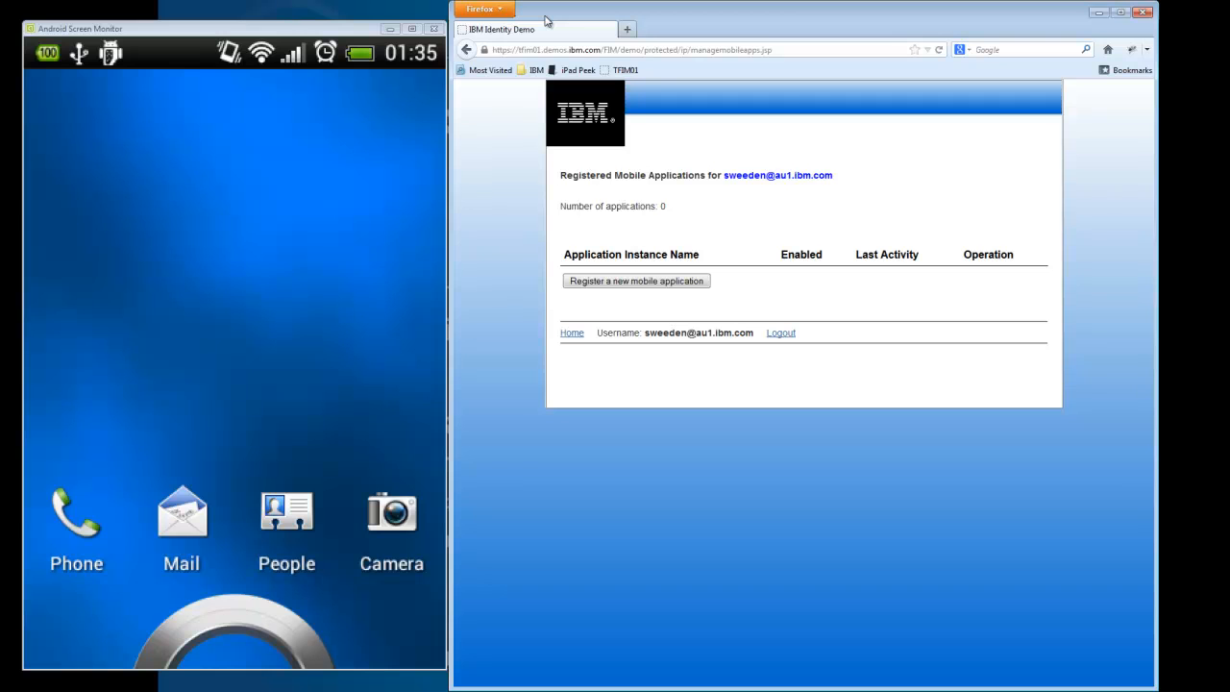
mouse_move(571, 39)
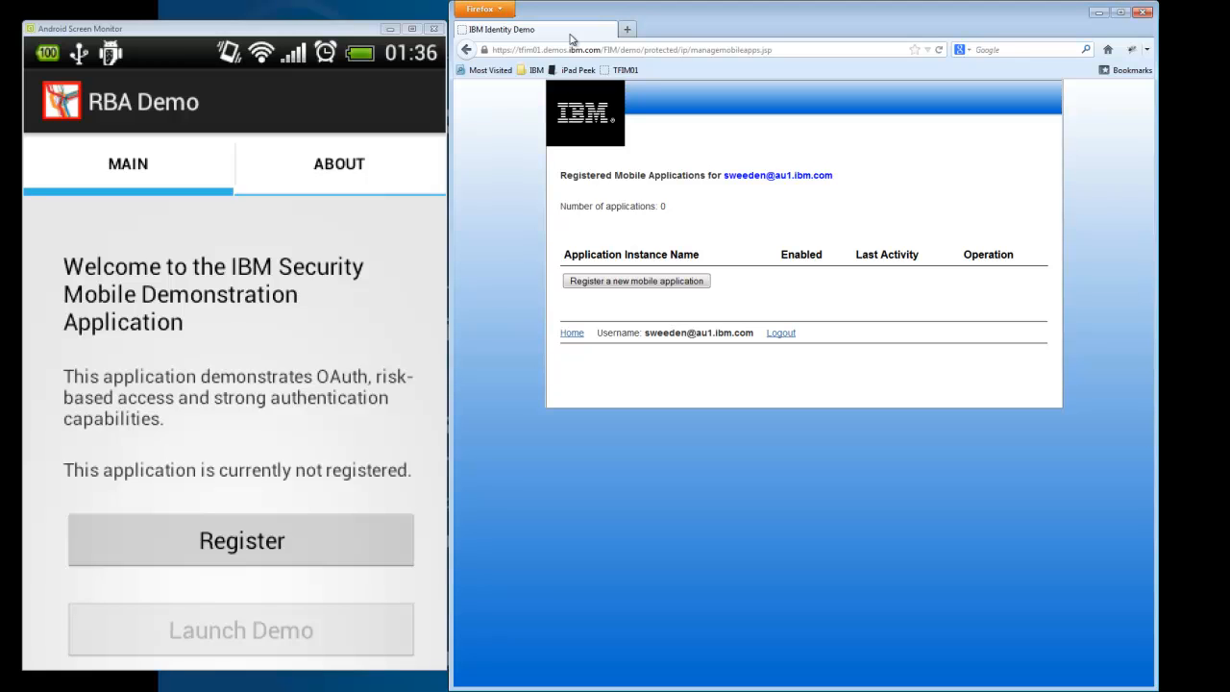
mouse_move(658, 159)
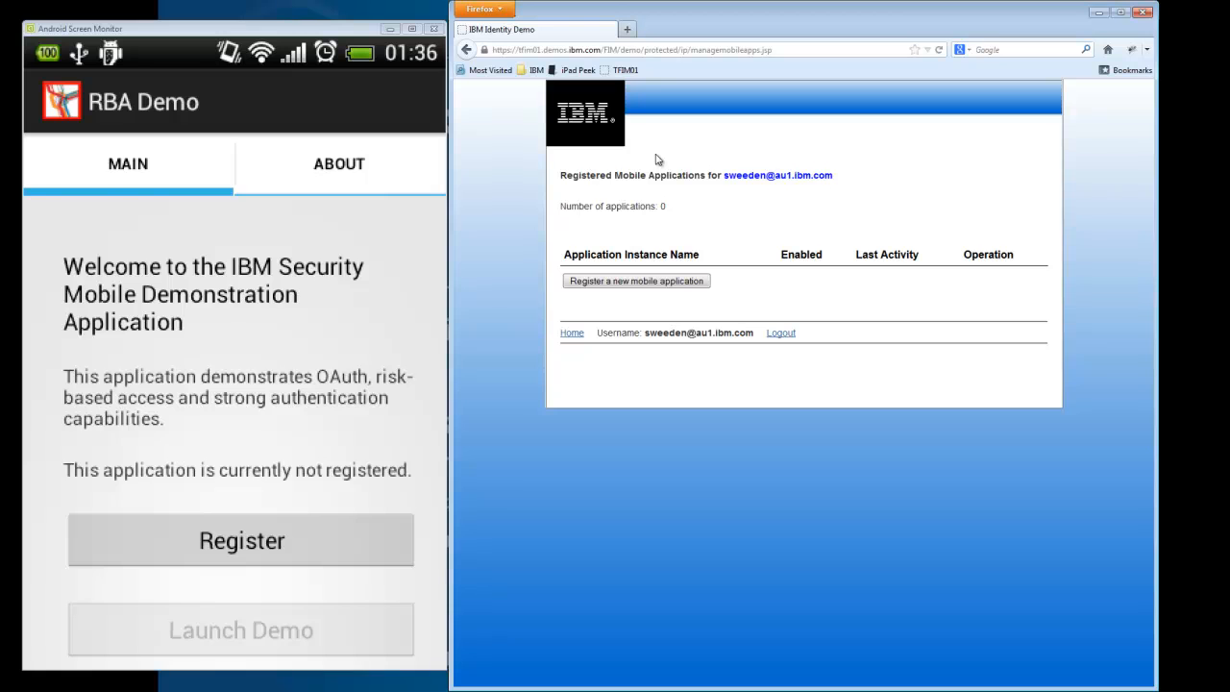
Start device registration and approve a new mobile application registration in the portal.
left_click(241, 540)
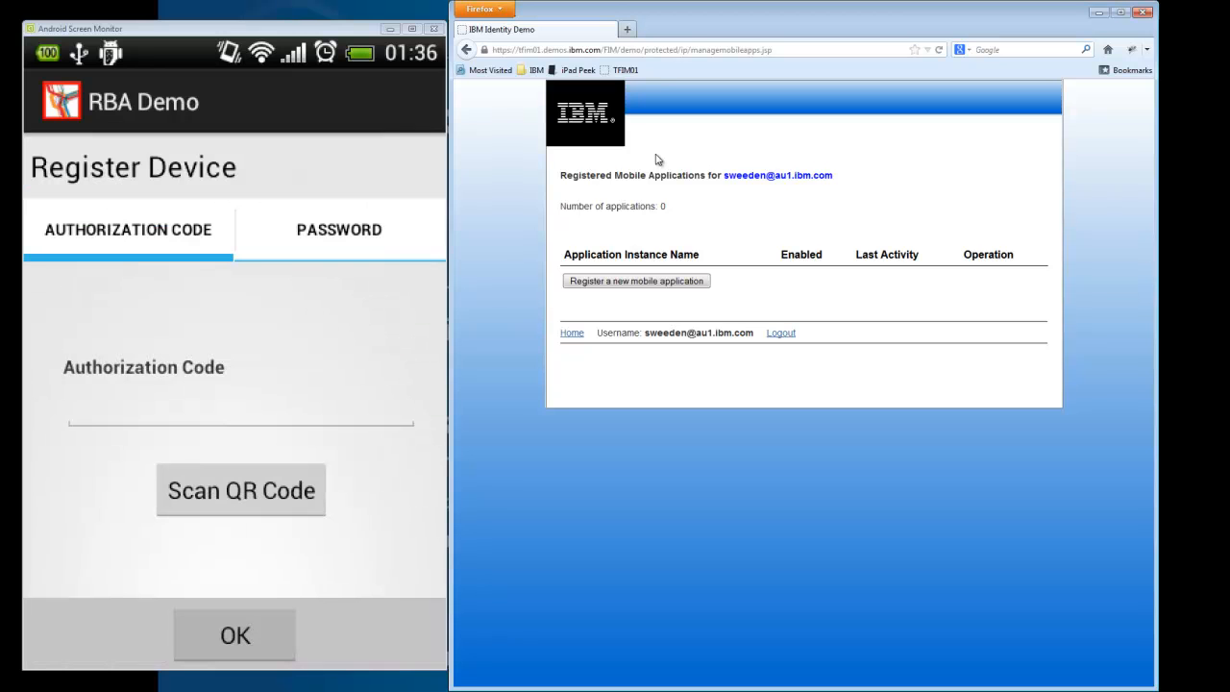
mouse_move(662, 300)
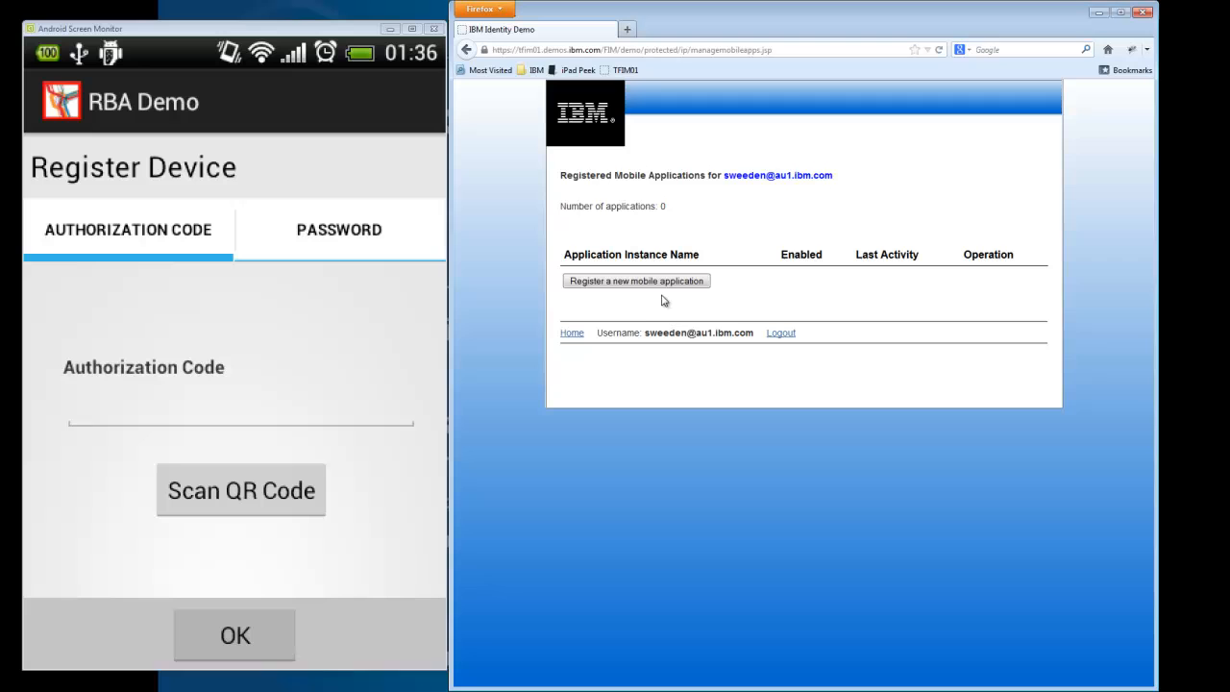
left_click(636, 280)
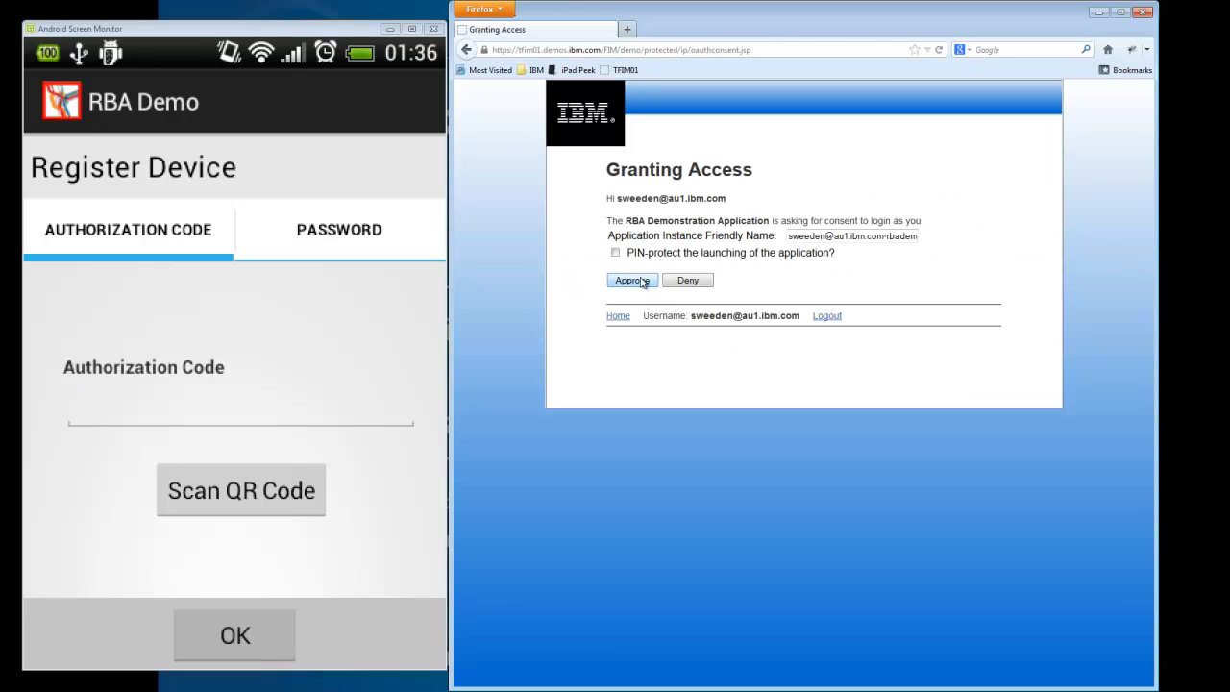
left_click(629, 280)
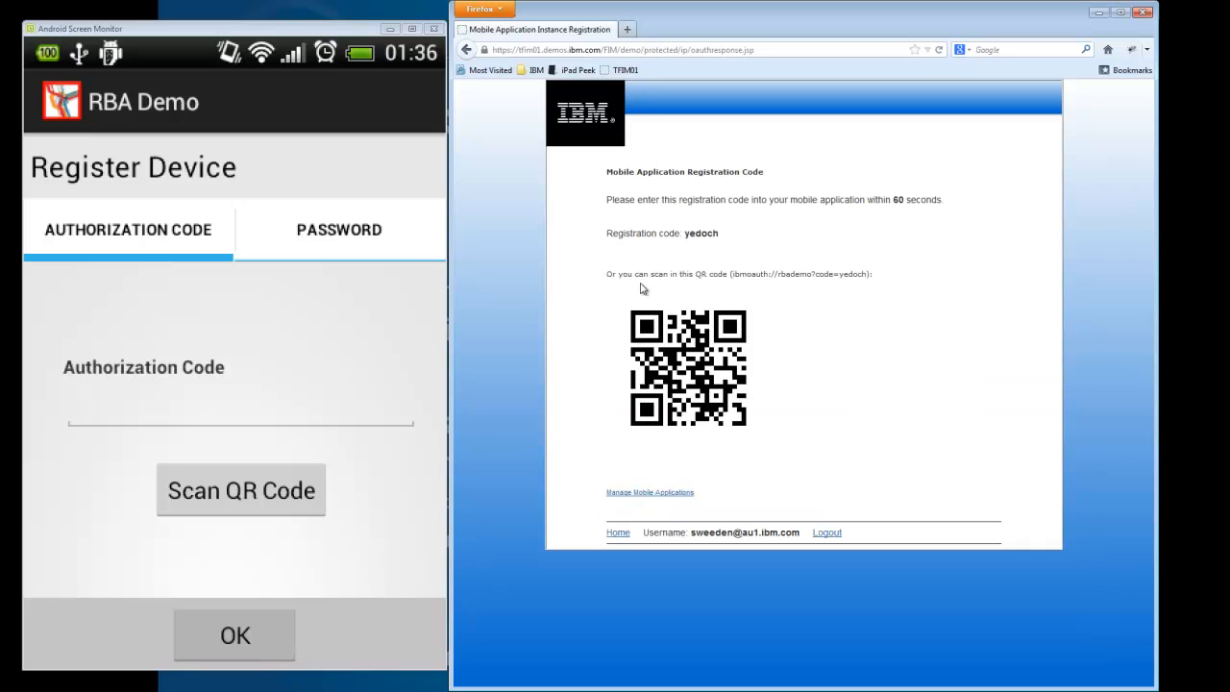
Scan the portal's registration QR code and submit the code yedoch in RBA Demo.
left_click(241, 490)
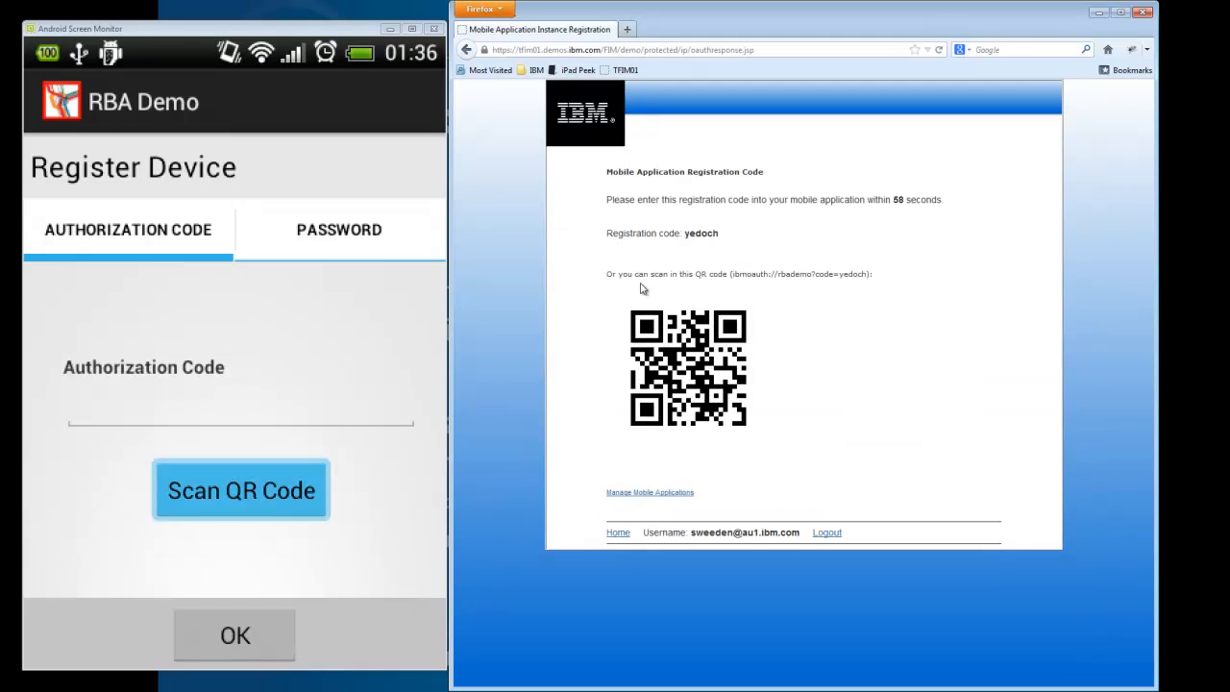
left_click(240, 490)
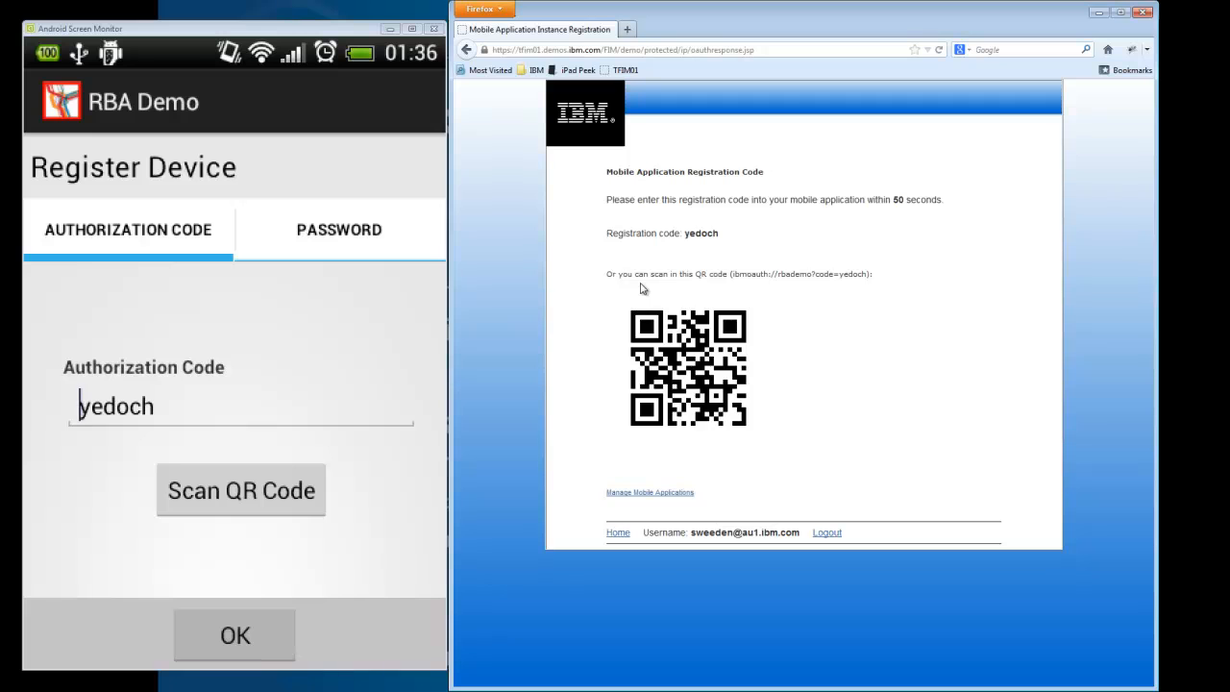
left_click(234, 634)
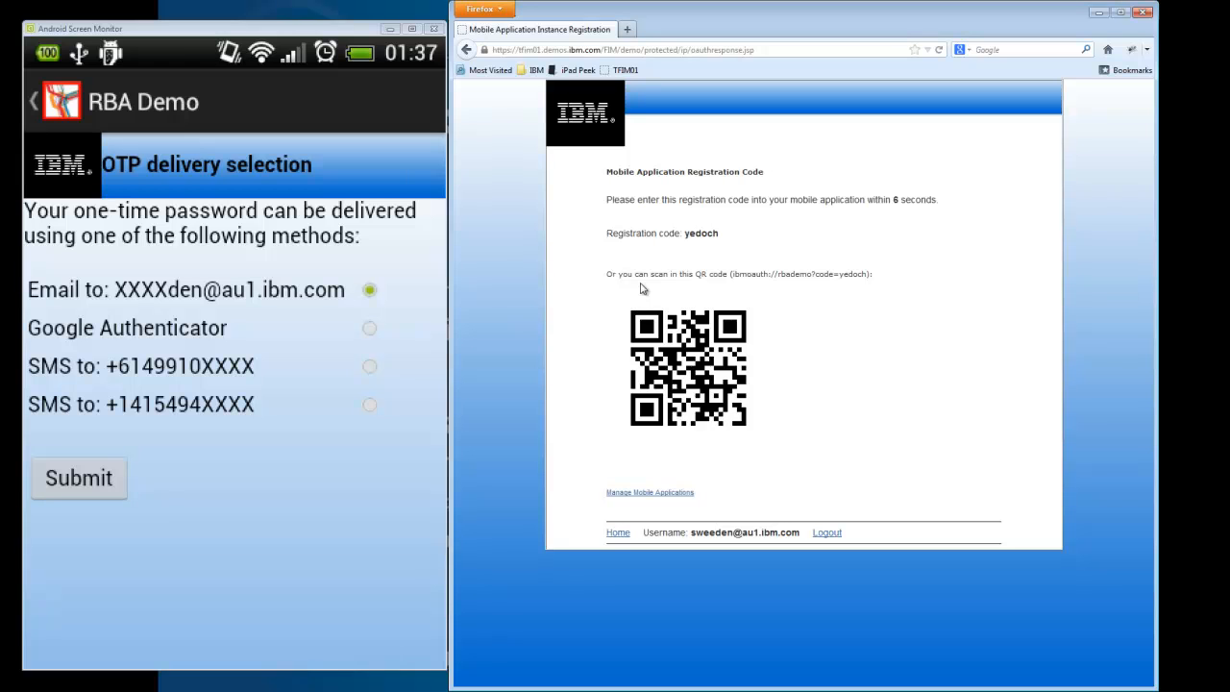
Choose Google Authenticator as the OTP delivery method and begin keying in the password.
left_click(369, 327)
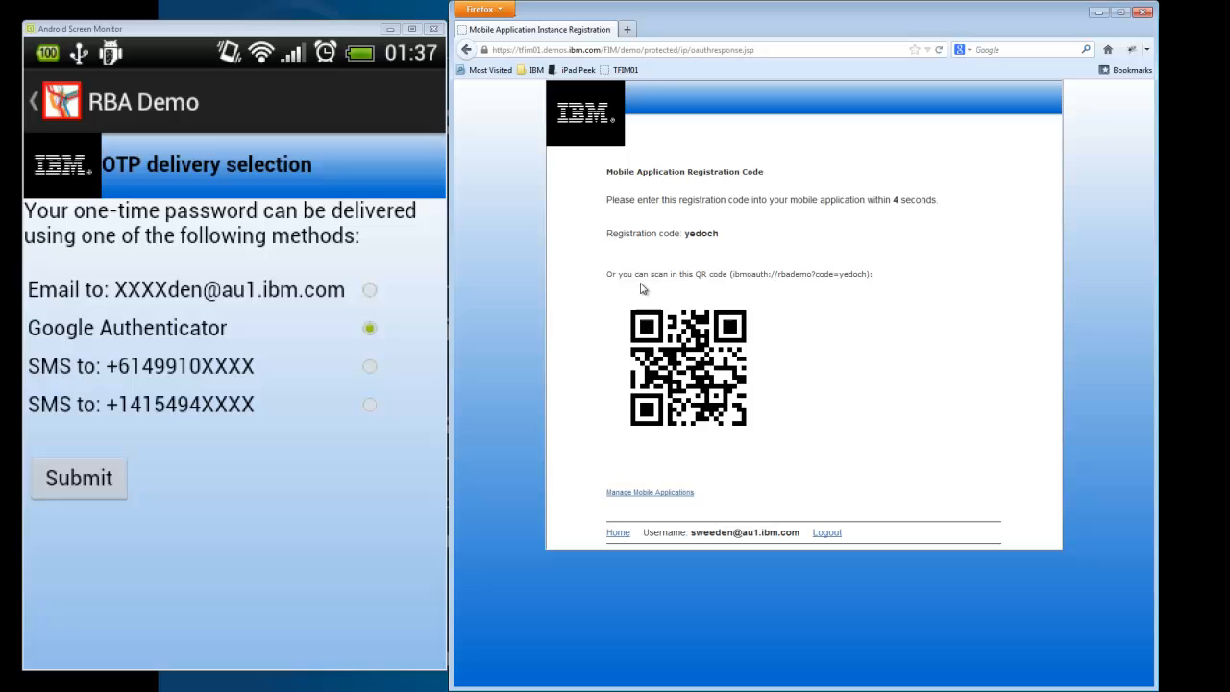
left_click(78, 477)
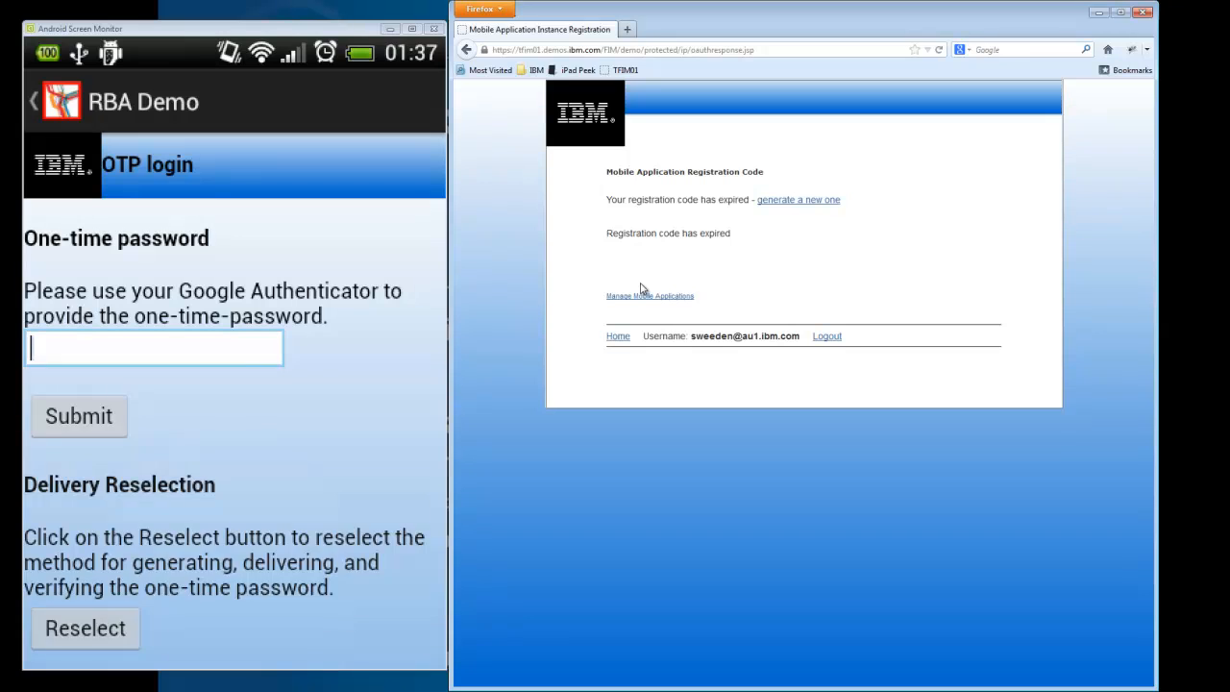
left_click(152, 348)
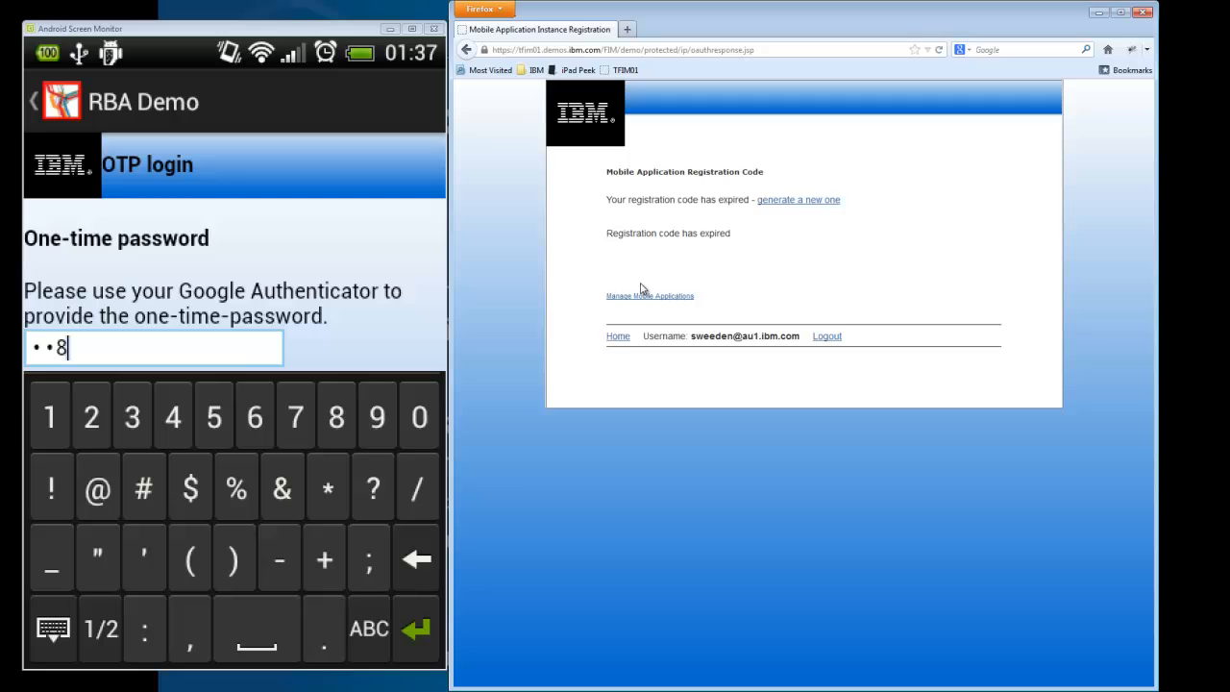
left_click(254, 416)
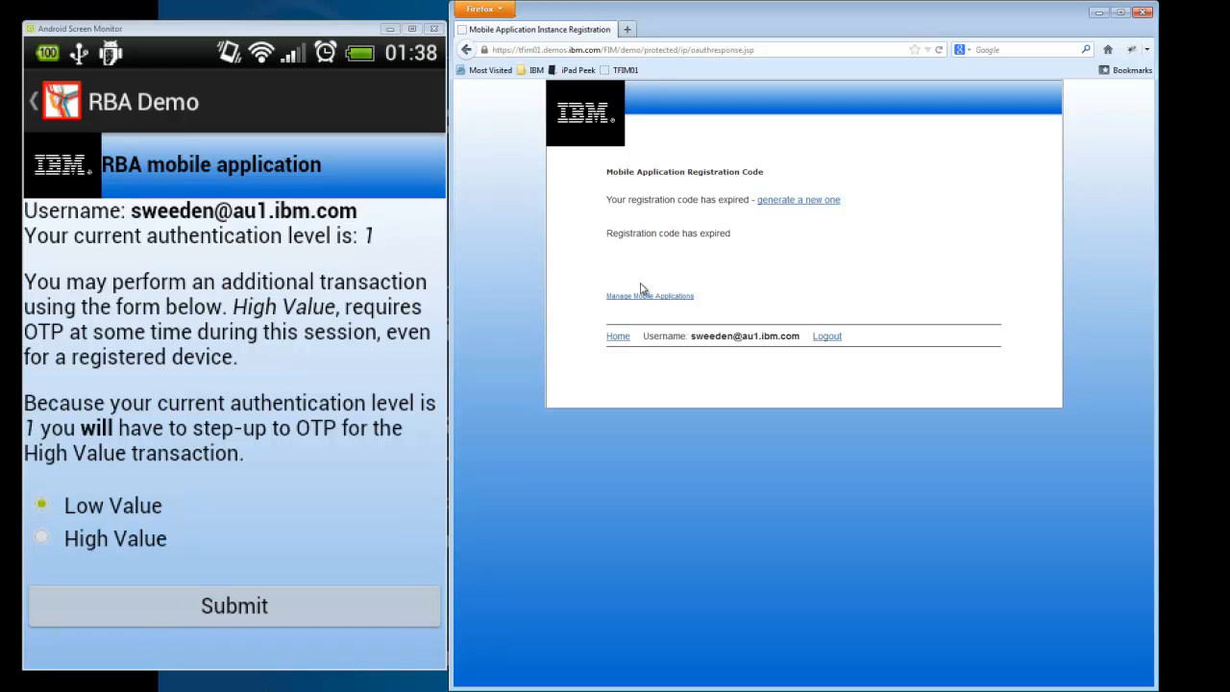
Select the High Value transaction on the level-1 transaction form.
left_click(42, 536)
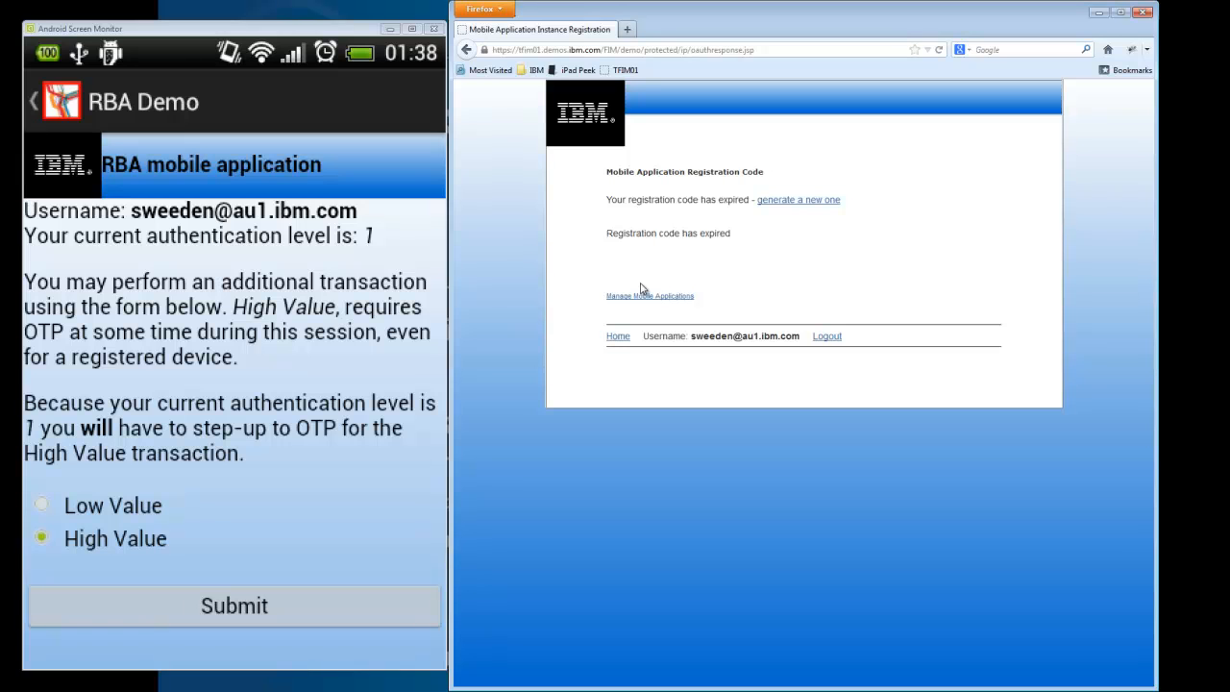
Submit the High Value transaction and choose Google Authenticator for the OTP step-up.
left_click(233, 605)
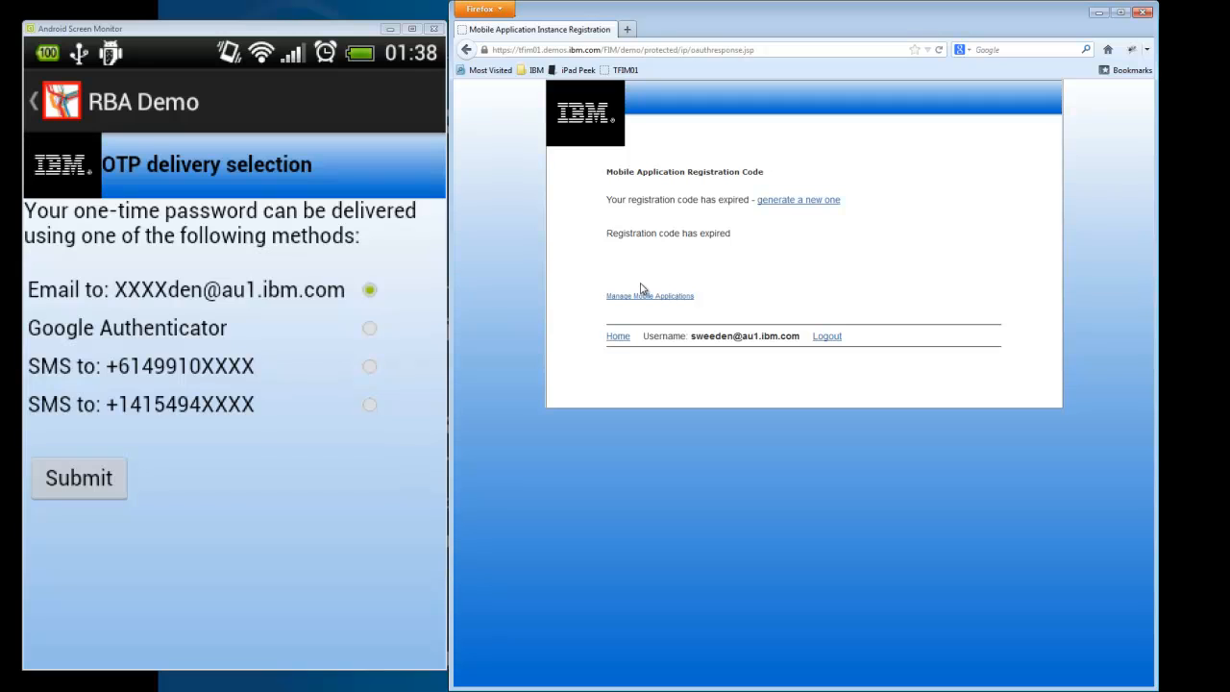
left_click(369, 327)
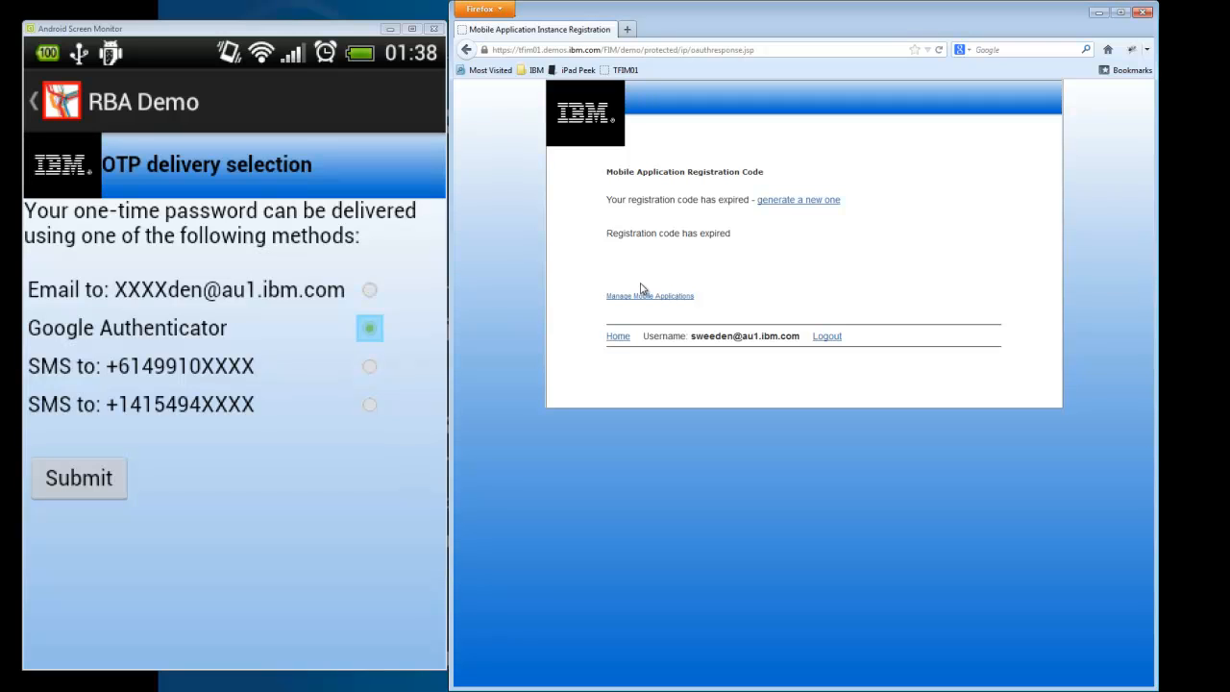
left_click(78, 478)
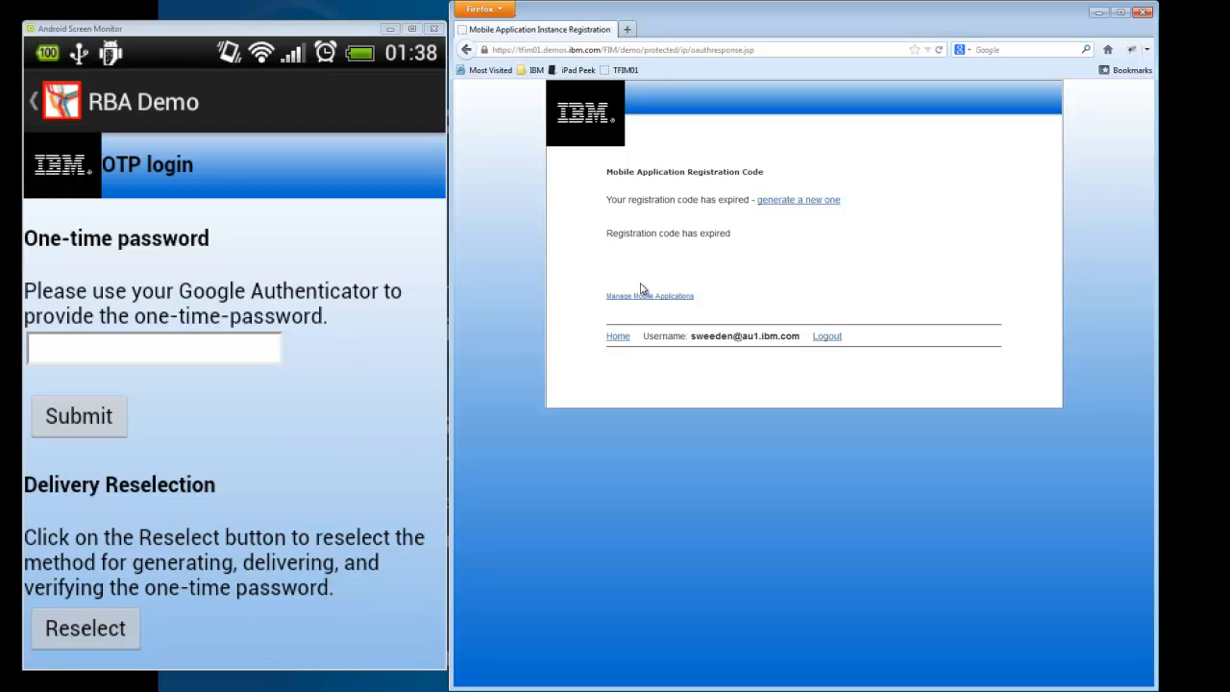
Enter the one-time password, reaching level 3, then resubmit High Value.
left_click(153, 348)
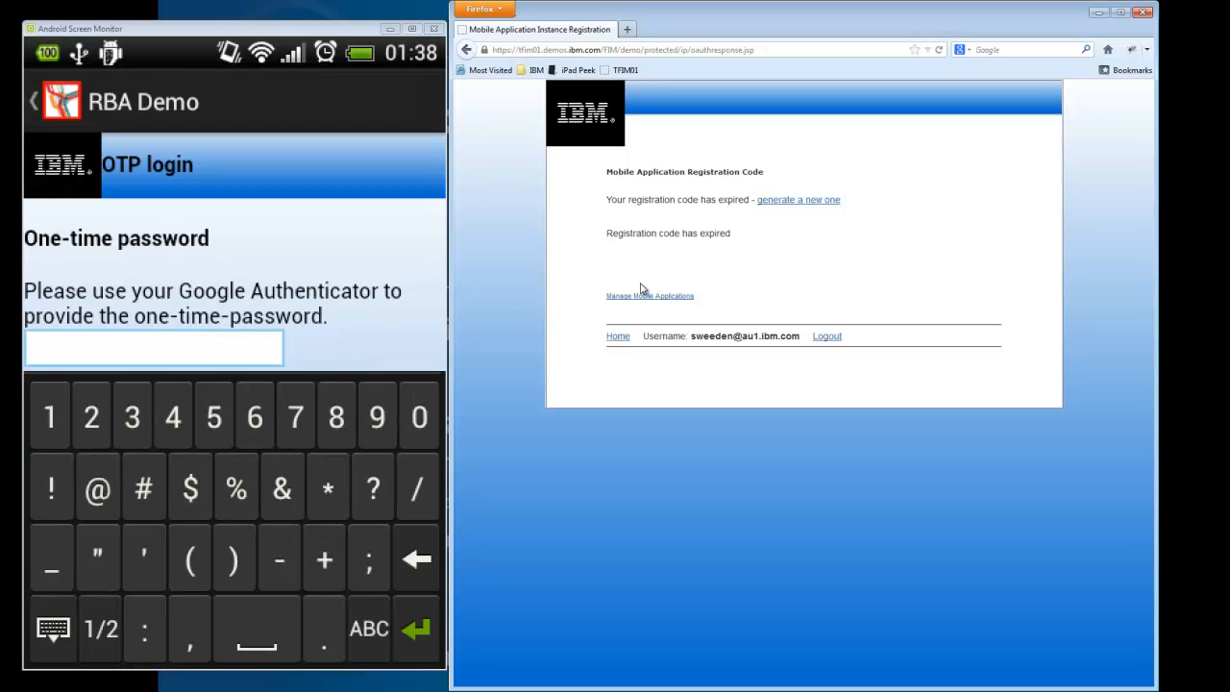
left_click(91, 416)
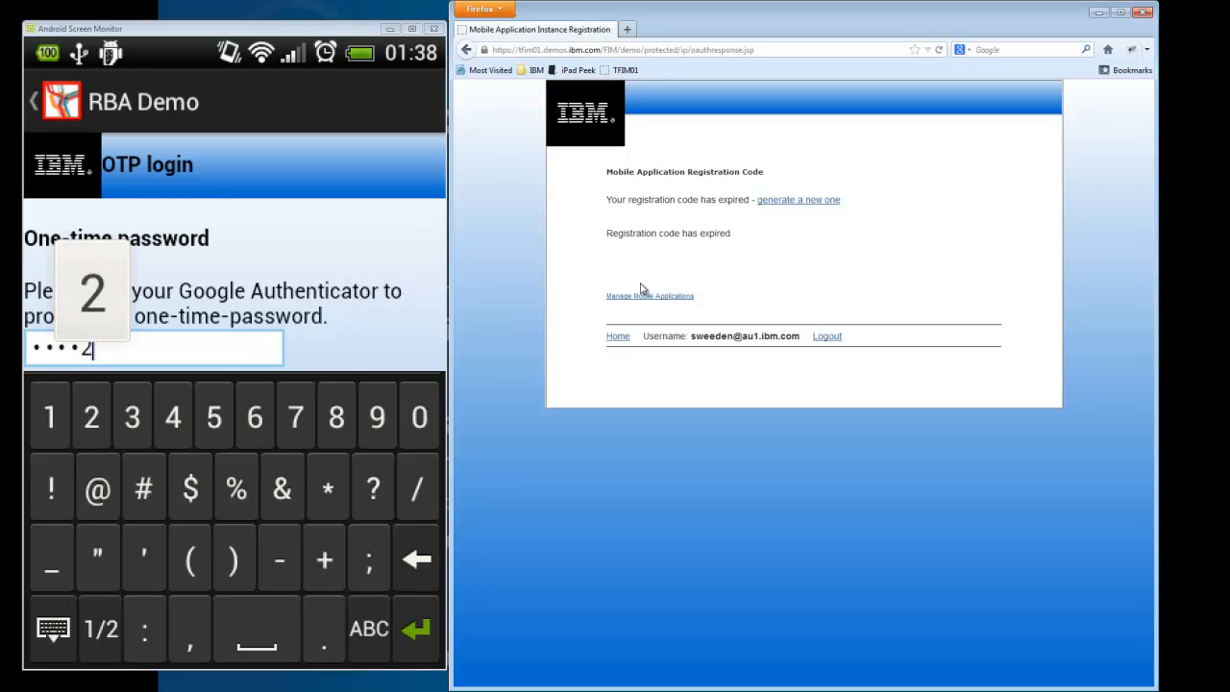
left_click(295, 416)
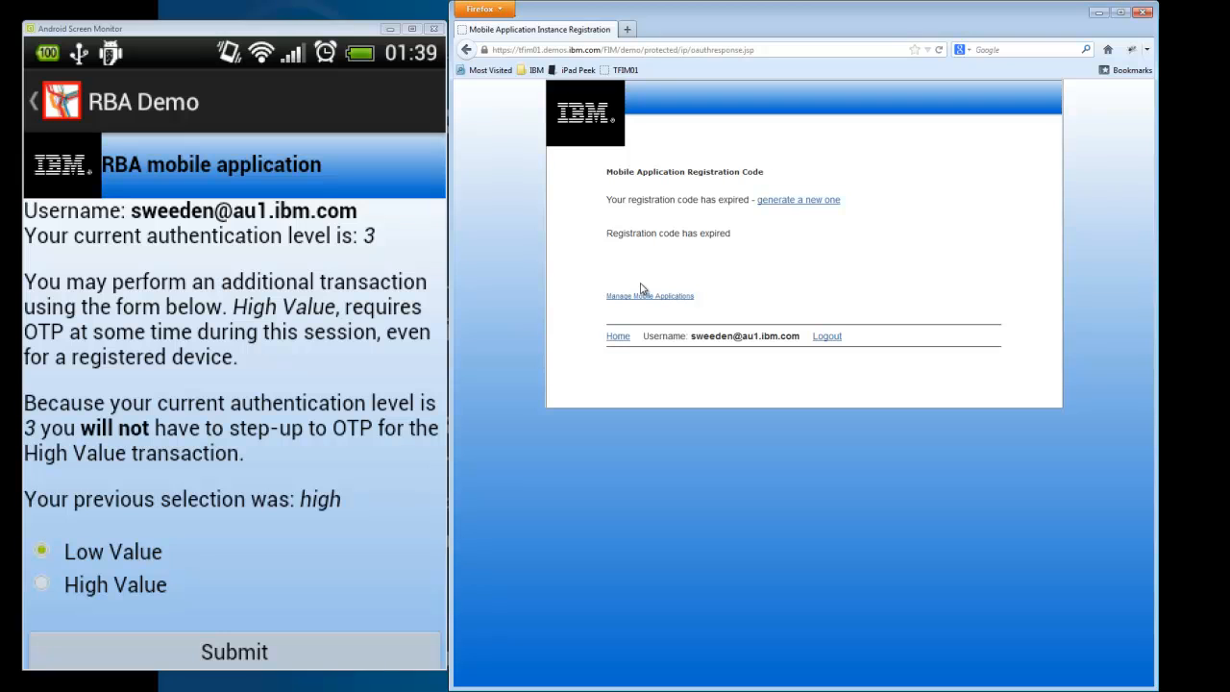
left_click(41, 551)
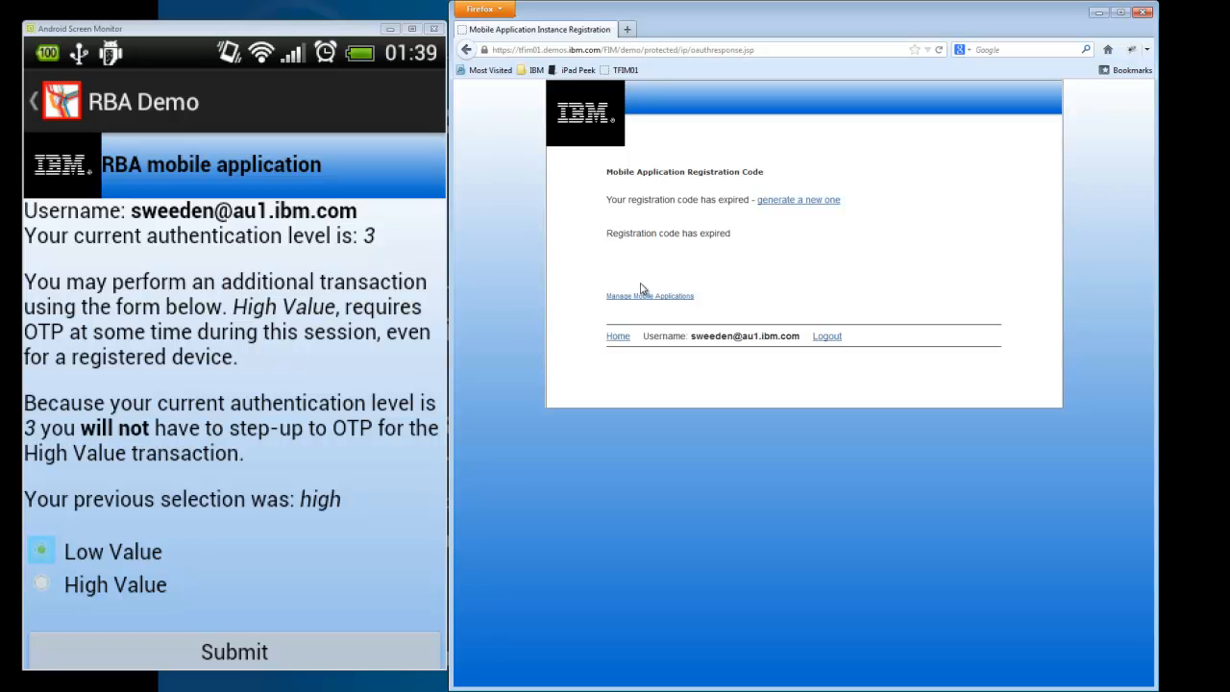
left_click(41, 584)
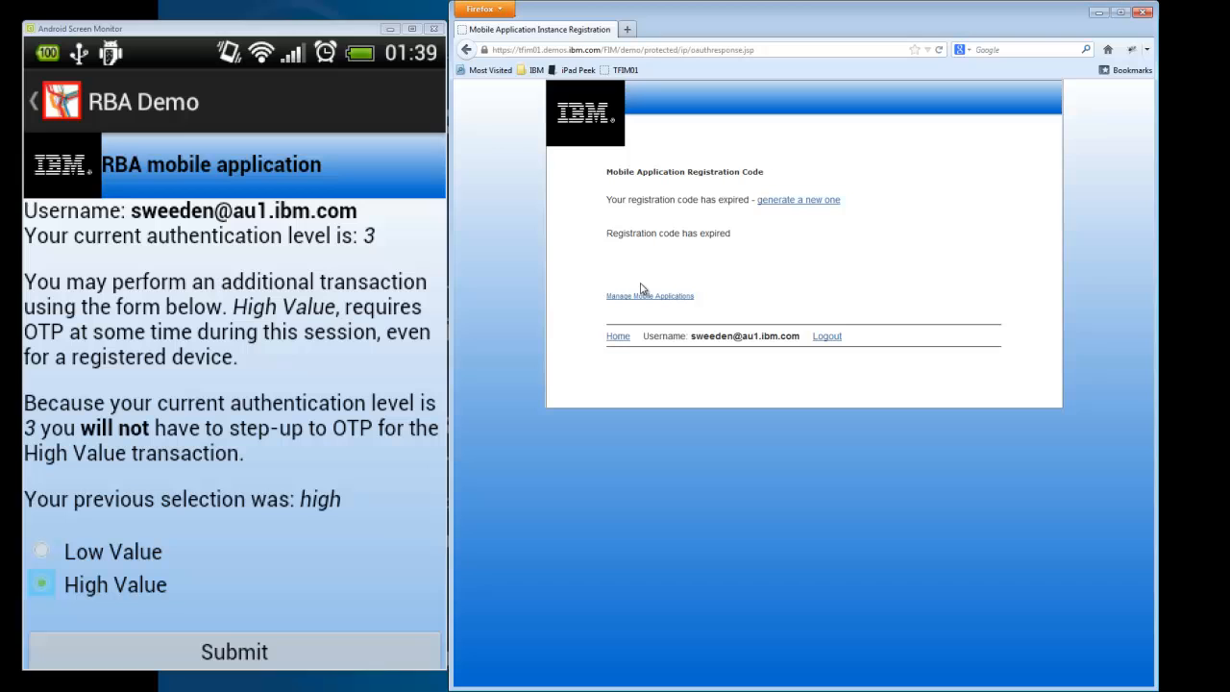
left_click(41, 551)
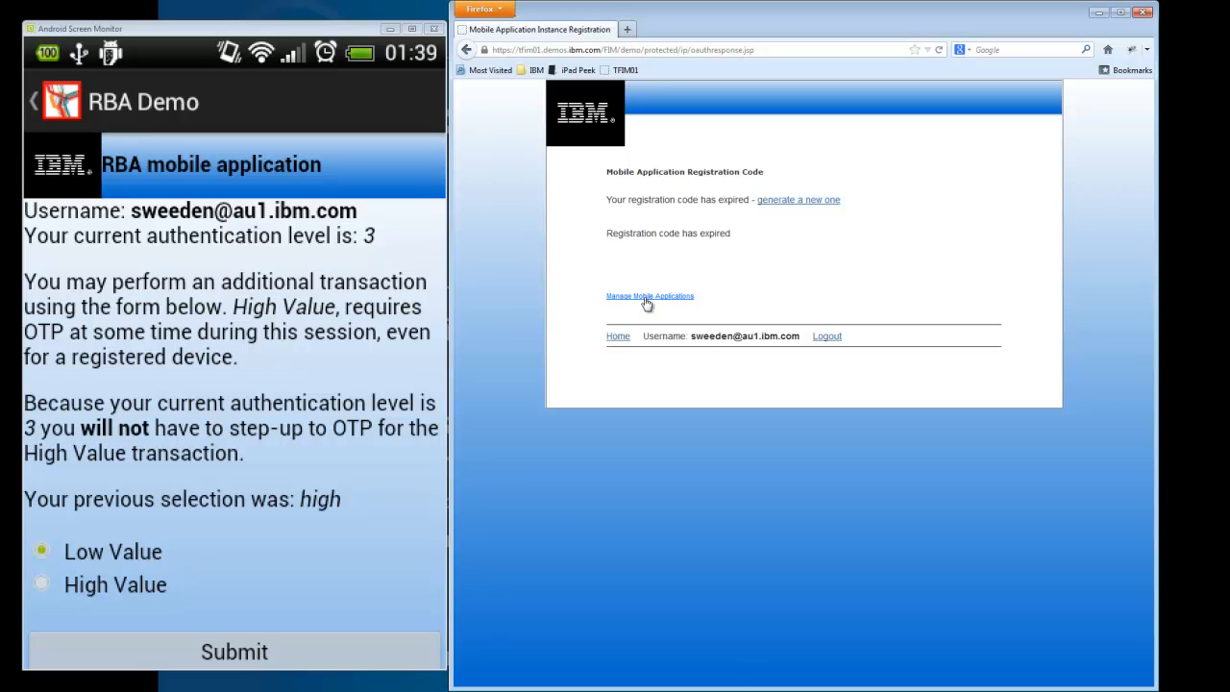
Uncheck Enabled for the RBA Demo app in Manage Mobile Applications, then relaunch the phone demo.
left_click(649, 295)
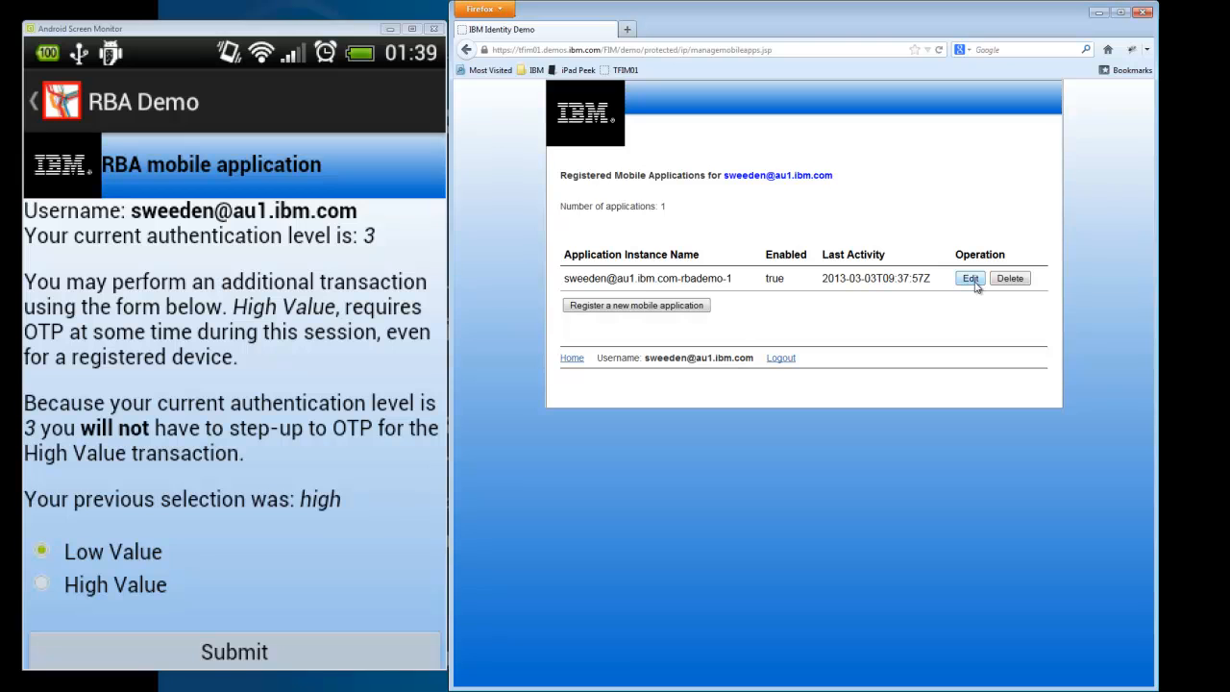
left_click(969, 277)
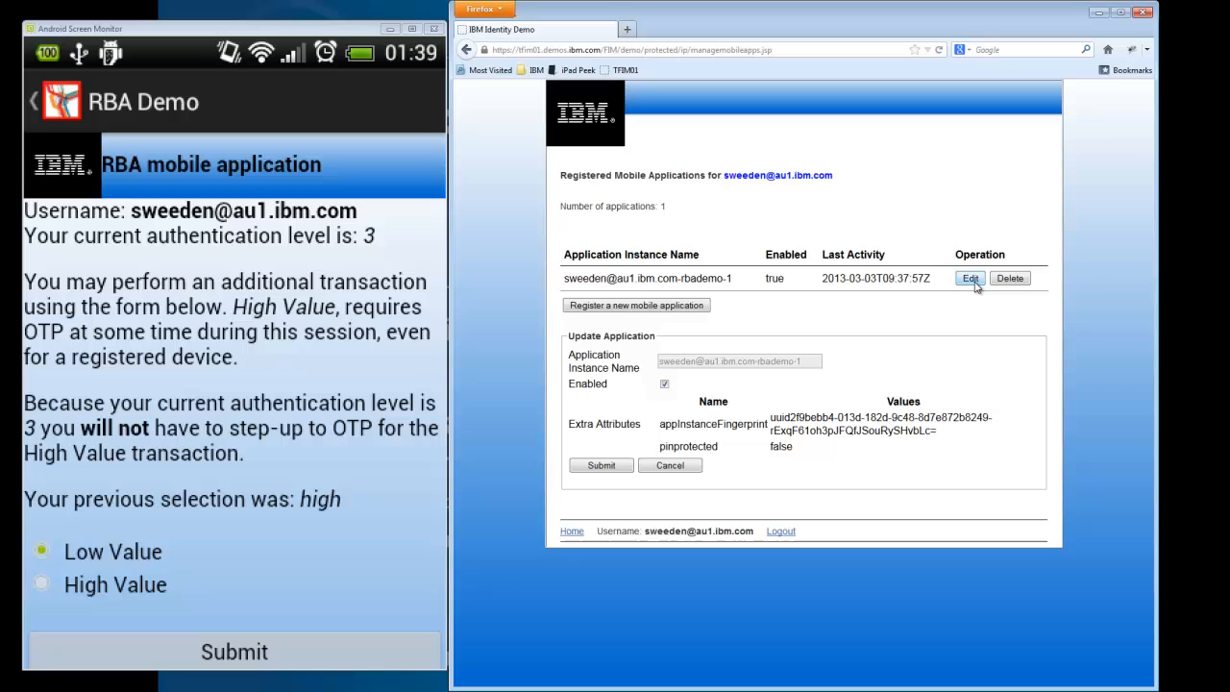
mouse_move(728, 357)
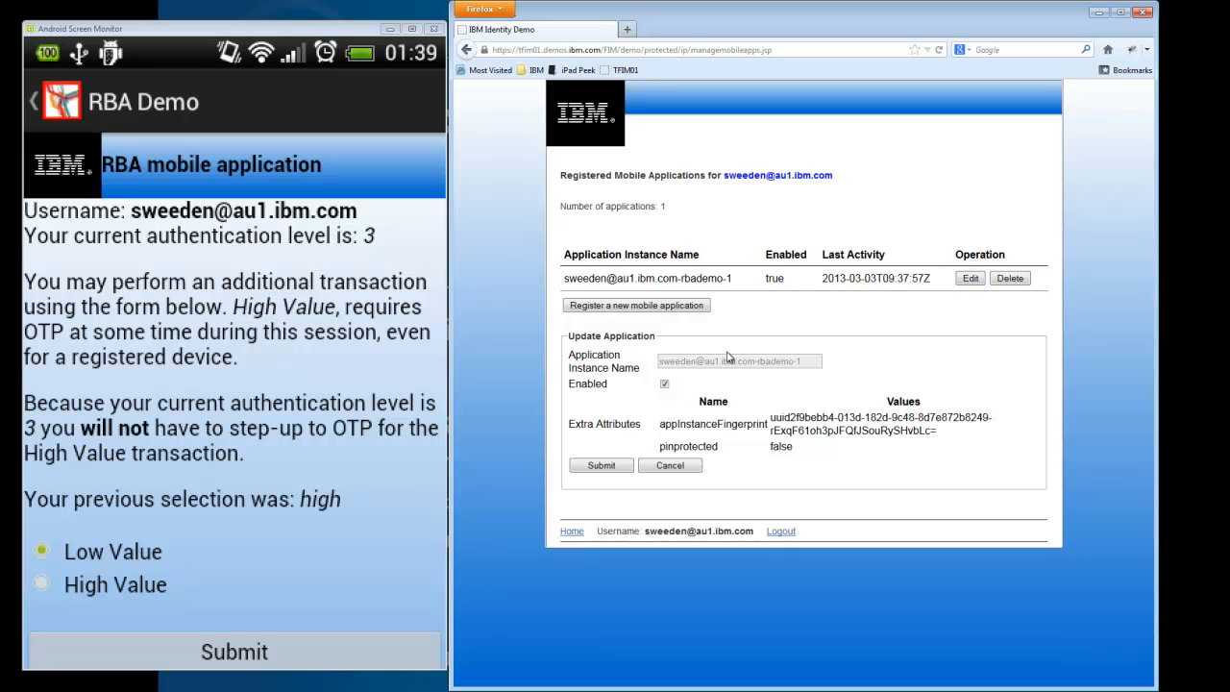
left_click(664, 384)
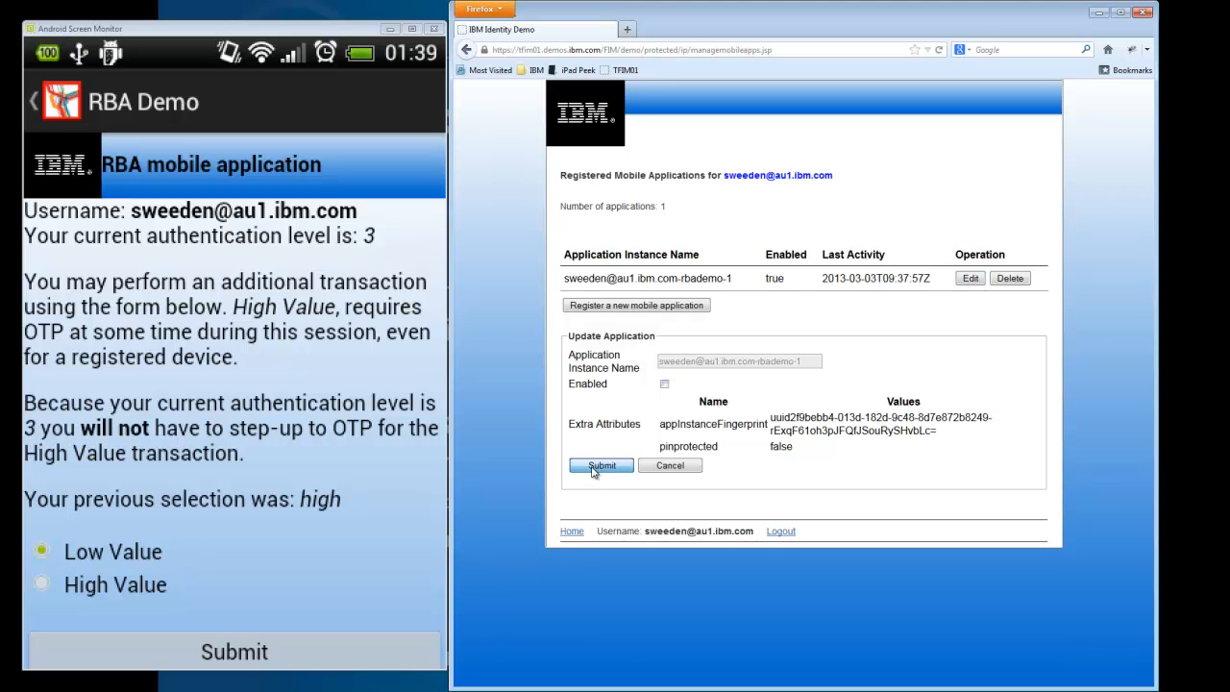
left_click(600, 464)
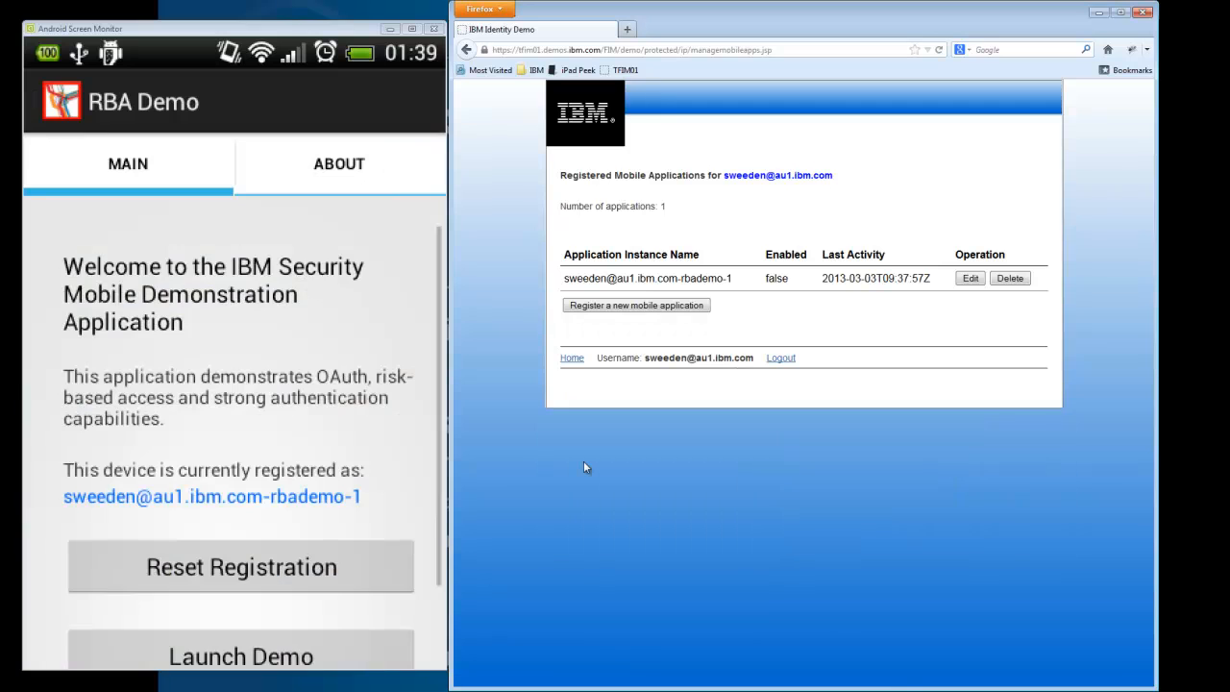
left_click(240, 656)
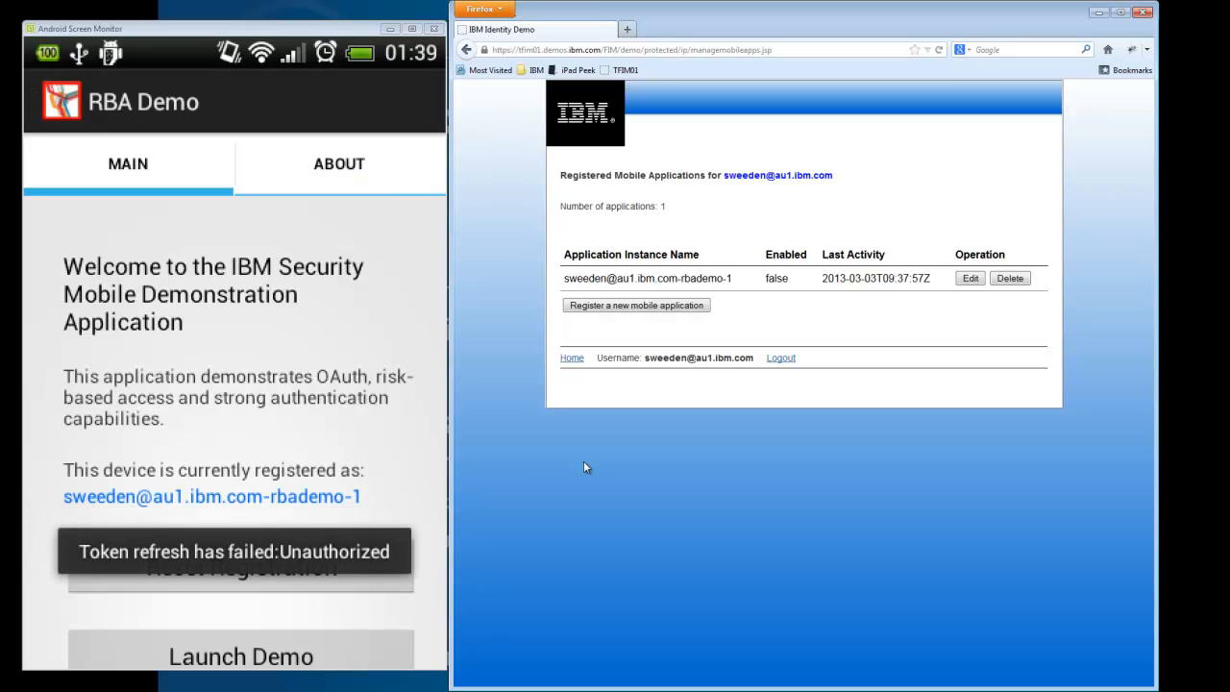
mouse_move(519, 305)
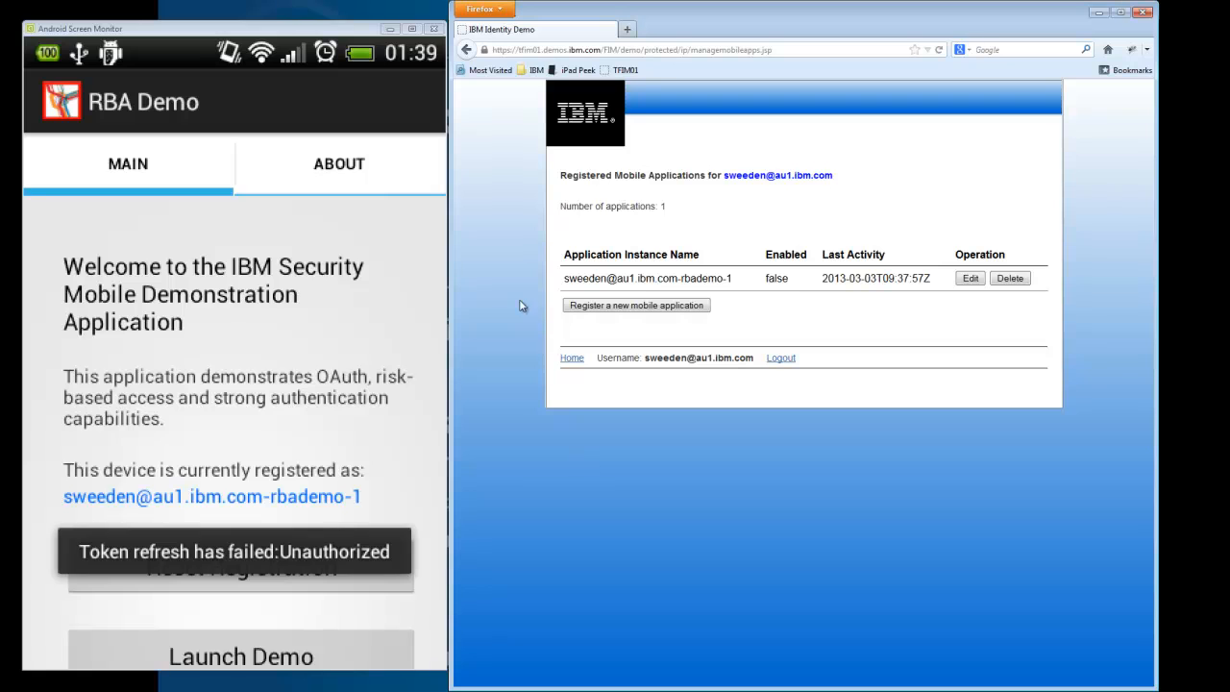